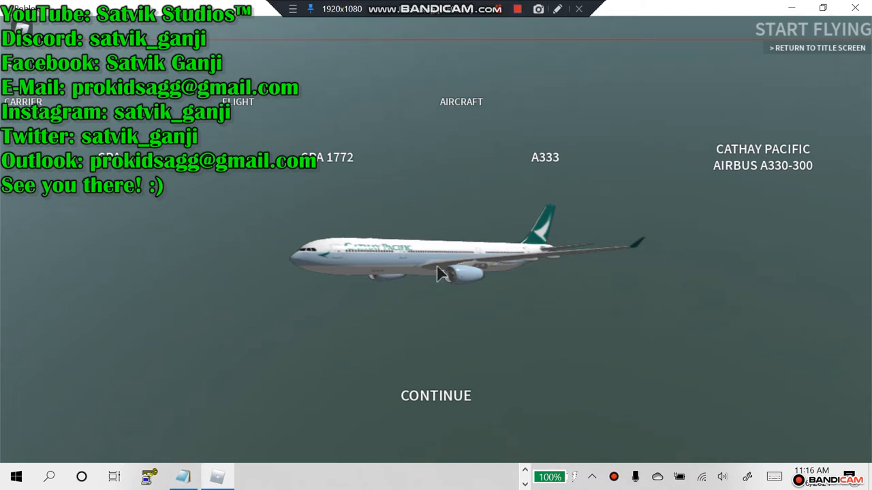
mouse_move(411, 272)
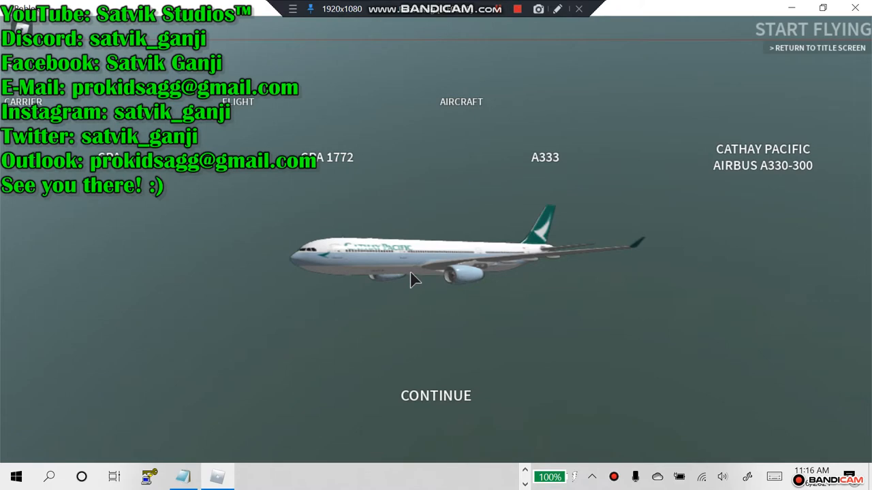
Step: Confirm the Cathay Pacific A330-300 and start flying so the aircraft loads at the gate
click(436, 395)
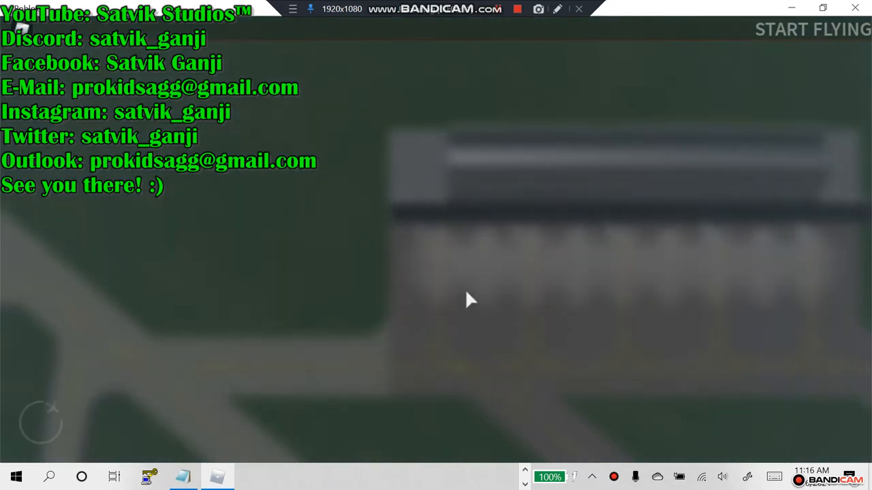
click(812, 30)
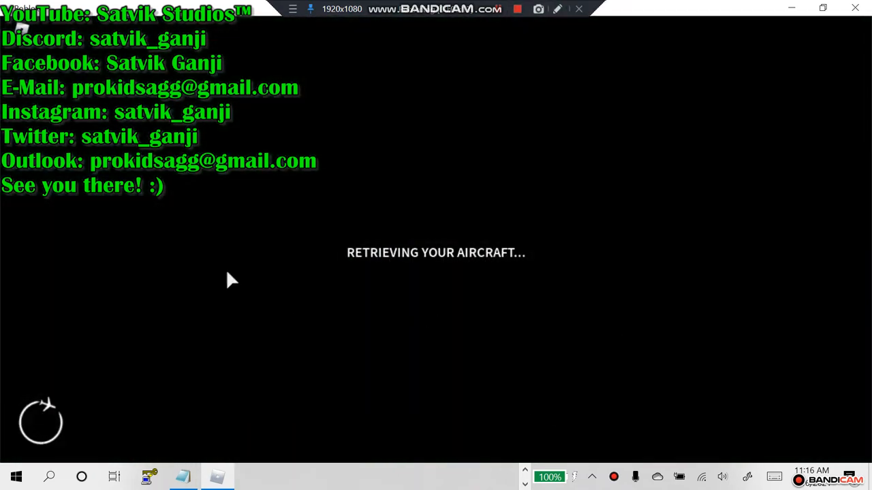
mouse_move(545, 275)
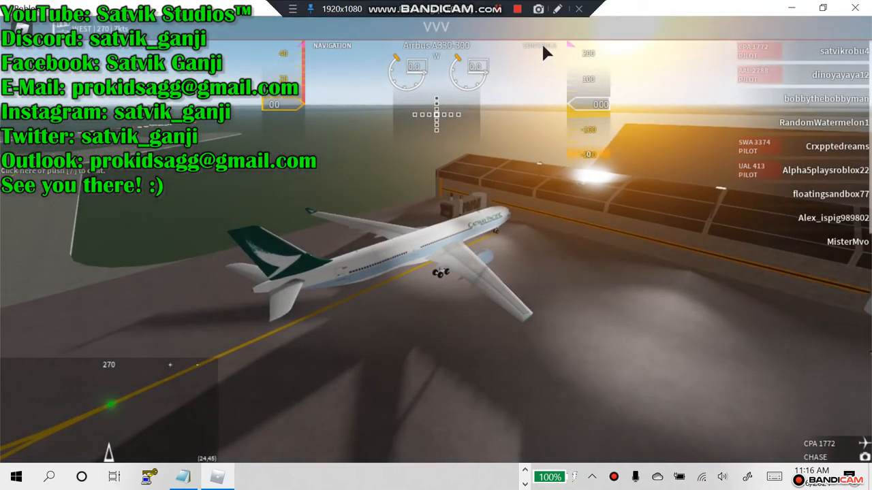
Step: Show the flight controls reference overlay over the parked A330
click(539, 45)
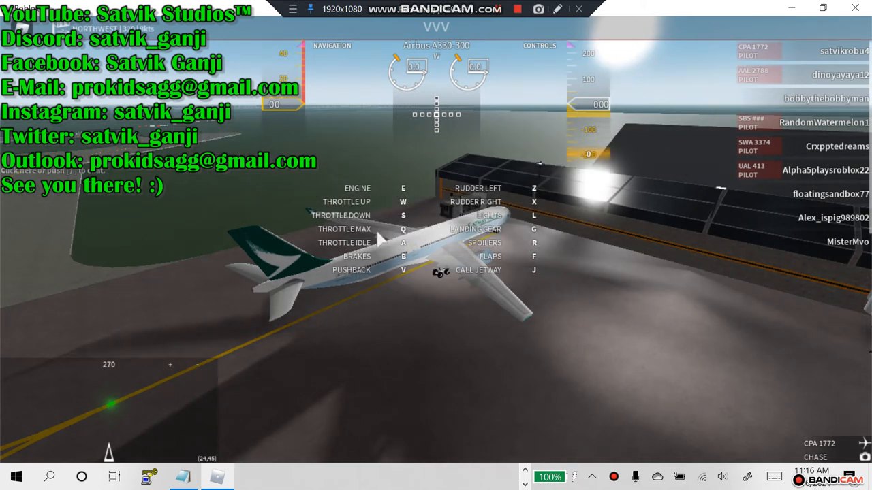
mouse_move(420, 237)
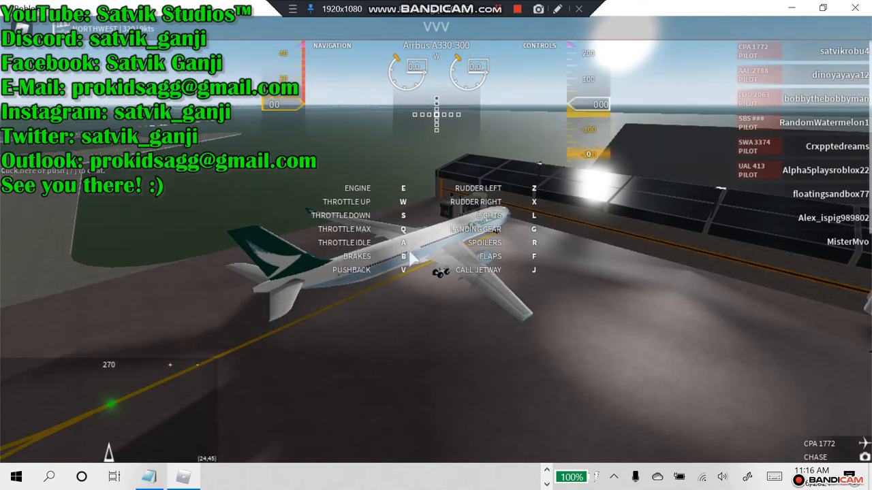
mouse_move(409, 300)
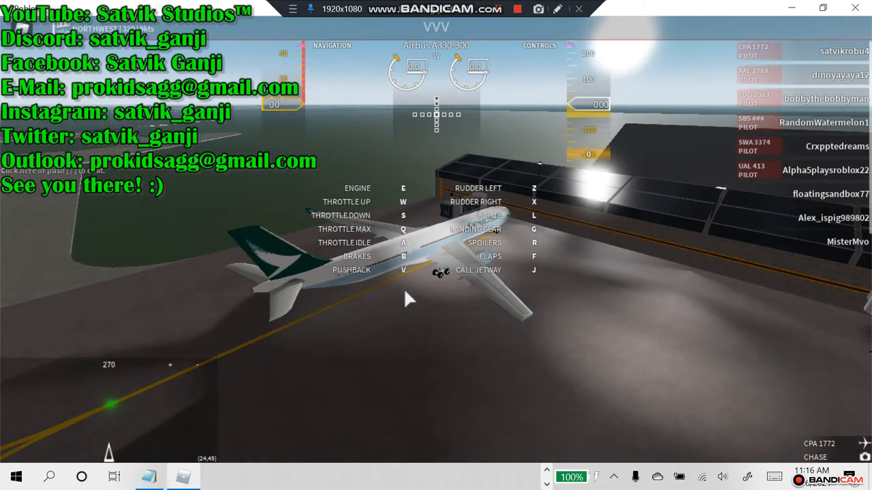
mouse_move(538, 199)
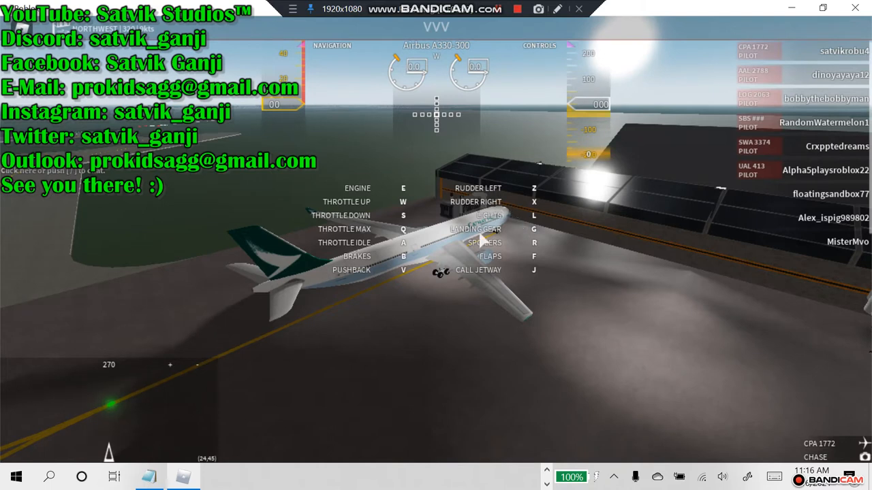
mouse_move(538, 225)
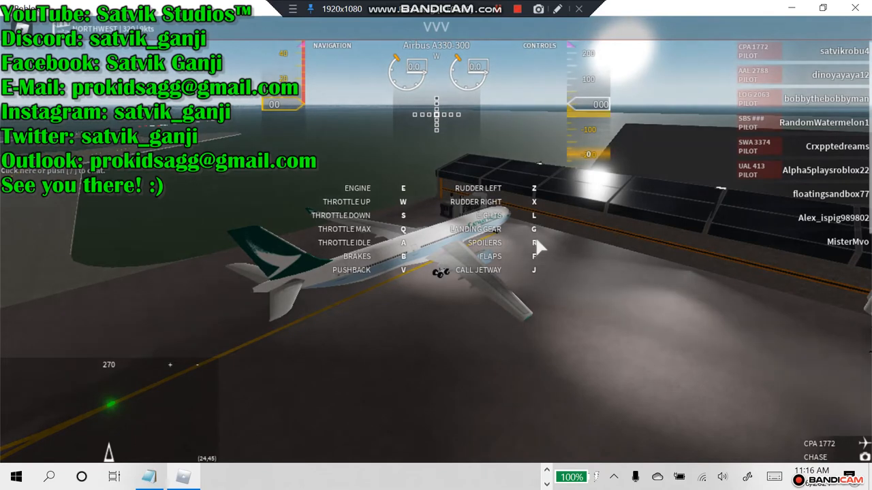
mouse_move(520, 294)
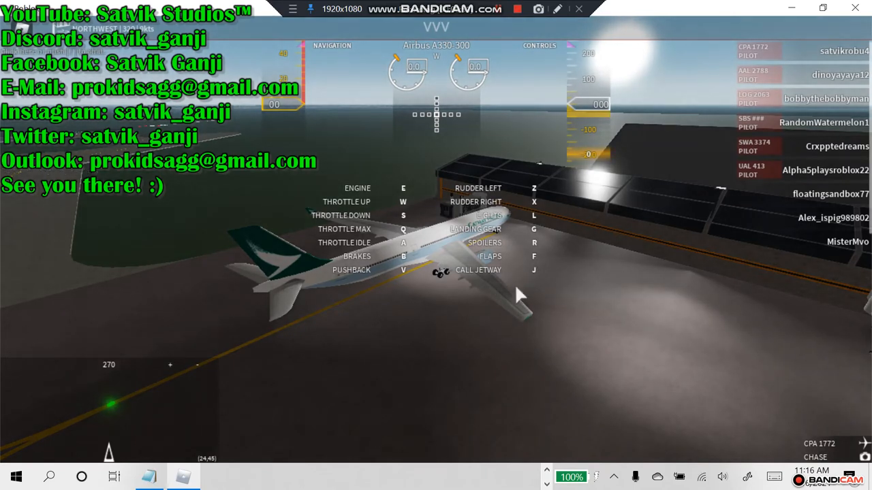
mouse_move(542, 75)
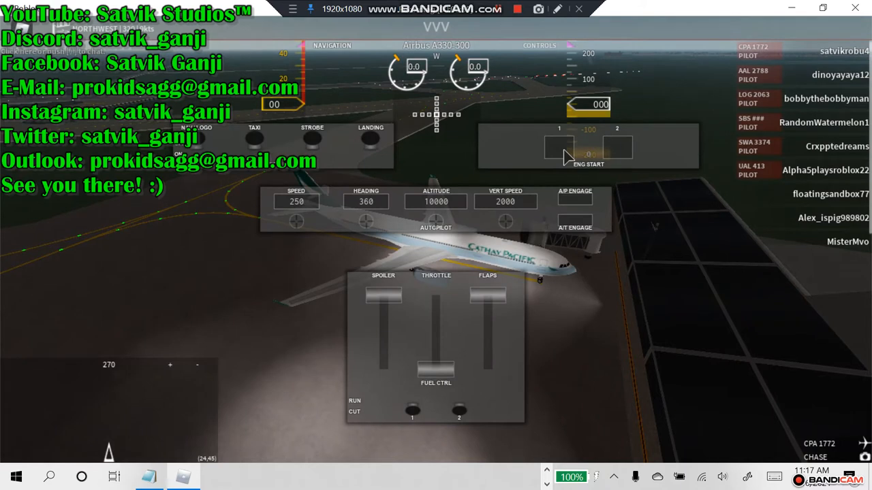
Step: Start both A330 engines from the engine start panel
click(559, 147)
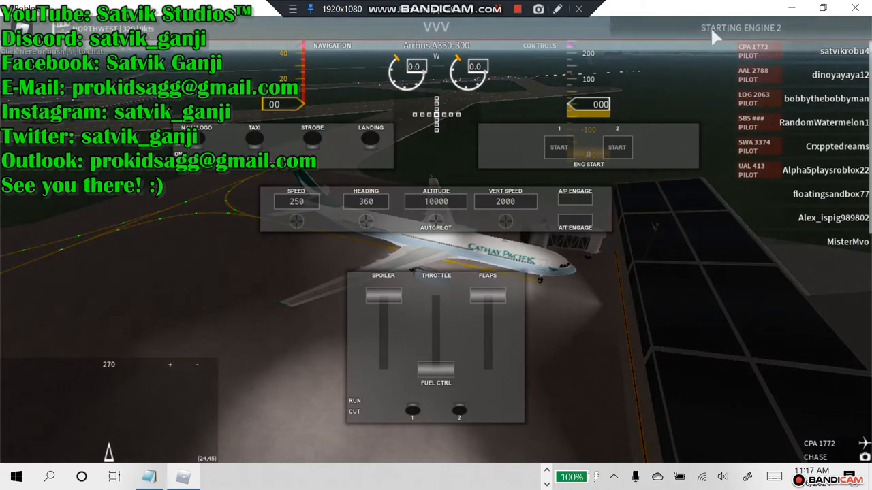
click(253, 139)
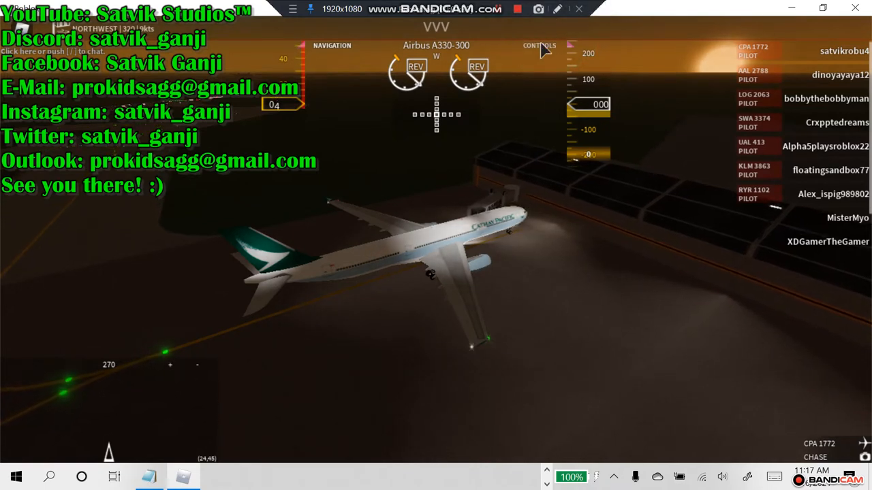
Step: Close the control panels so the A330 can taxi away from the gate
click(539, 45)
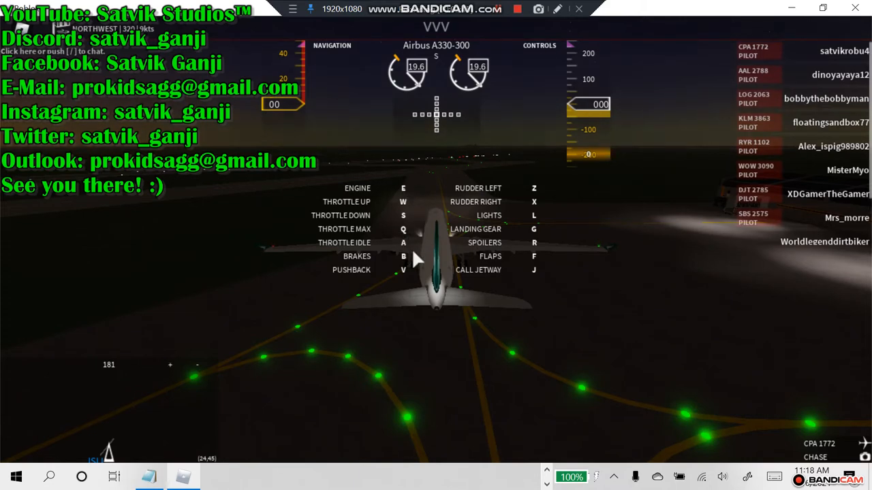
mouse_move(551, 55)
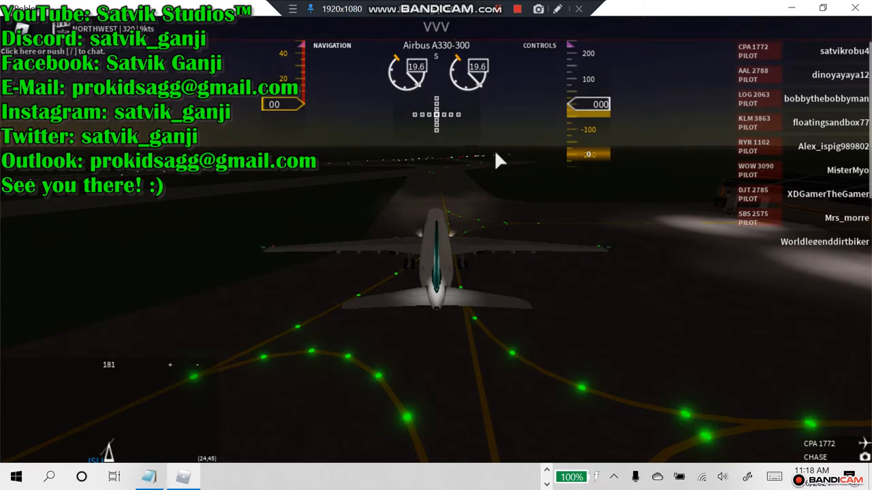
mouse_move(457, 170)
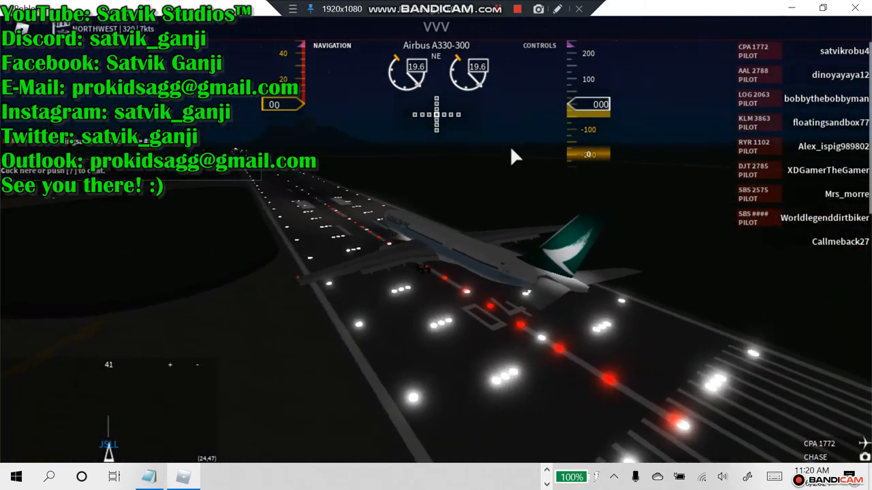
Step: Show the controls reference and extend the A330's spoilers on runway 04
click(539, 45)
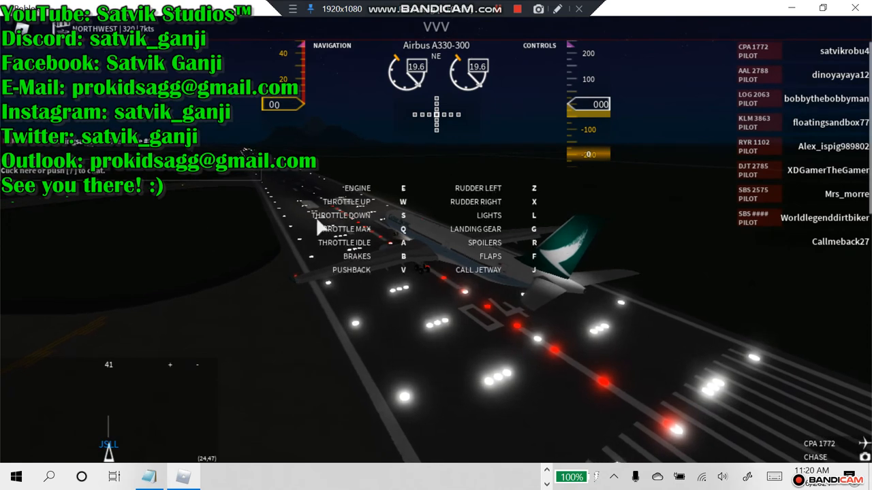
mouse_move(368, 310)
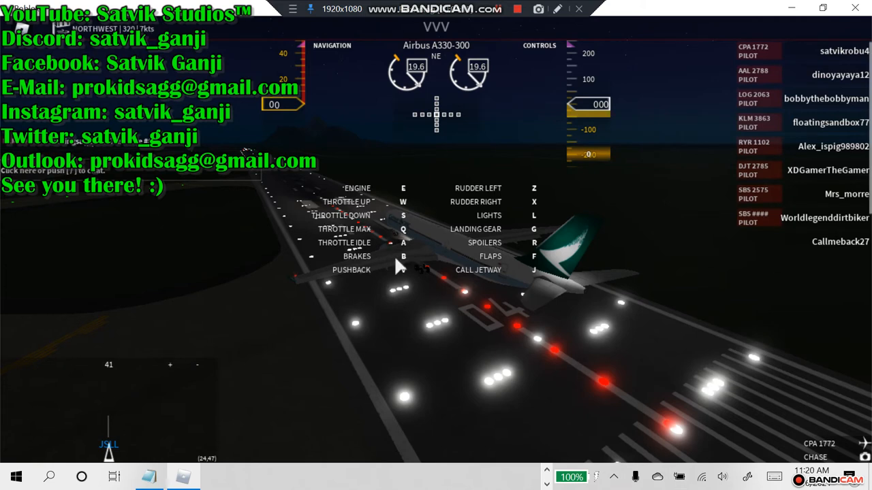
mouse_move(579, 266)
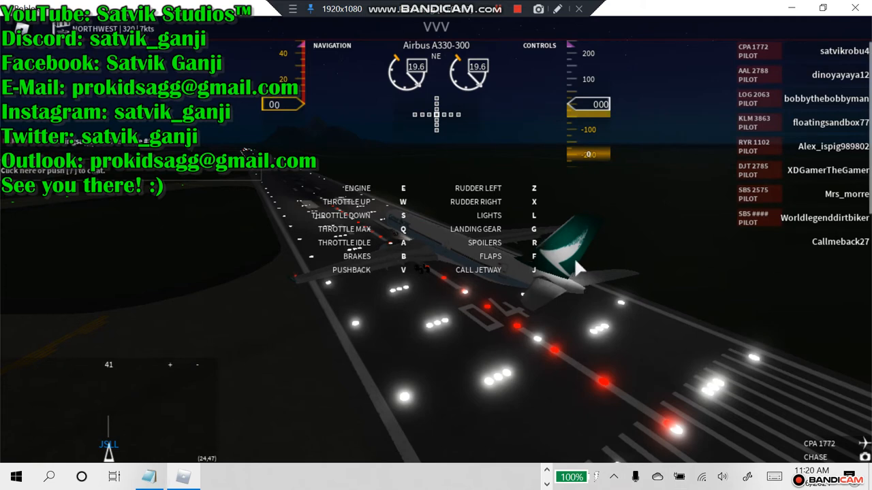
key(r)
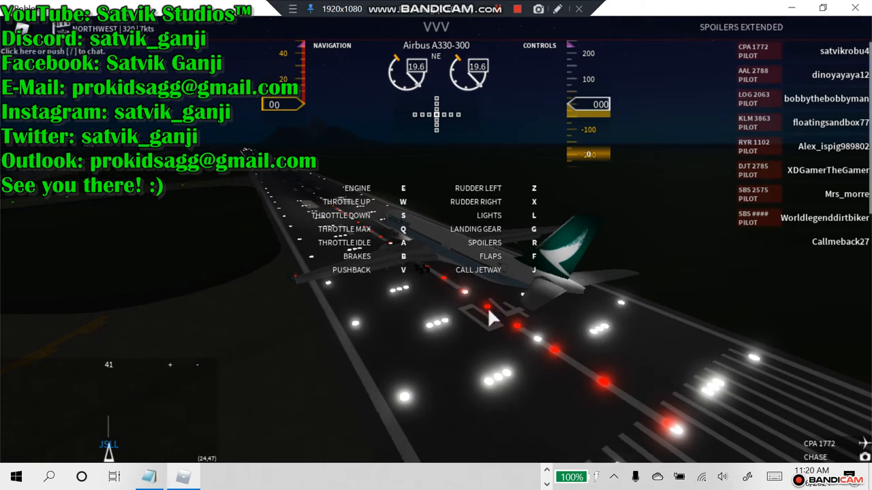
mouse_move(191, 327)
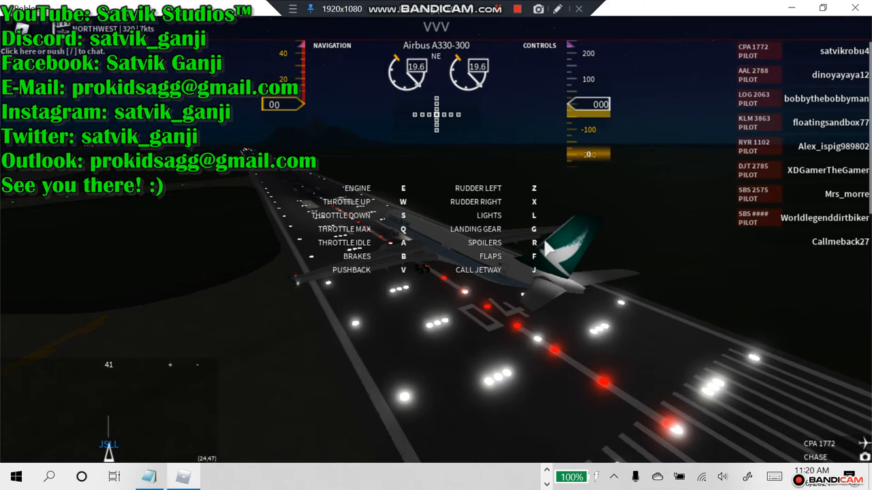
mouse_move(525, 282)
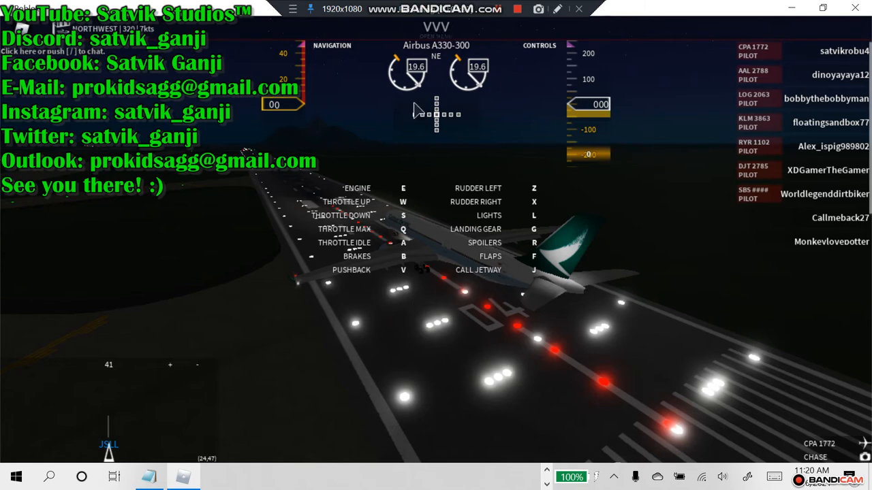
mouse_move(616, 374)
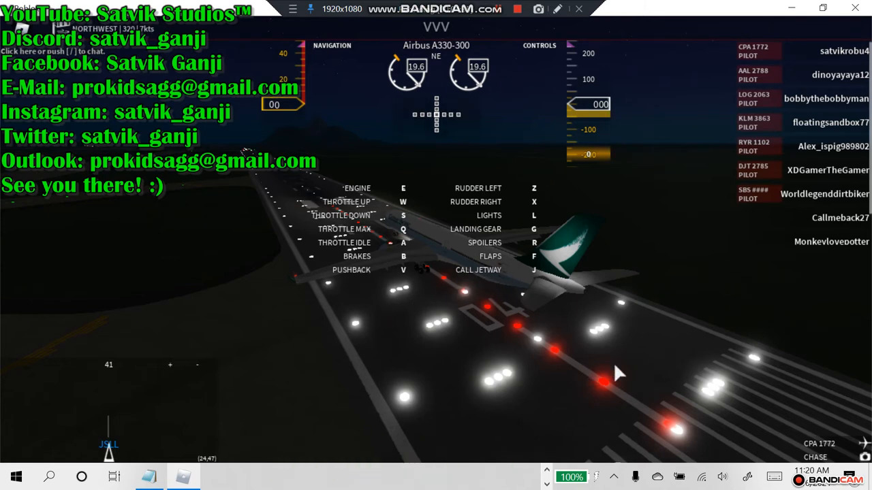
mouse_move(387, 237)
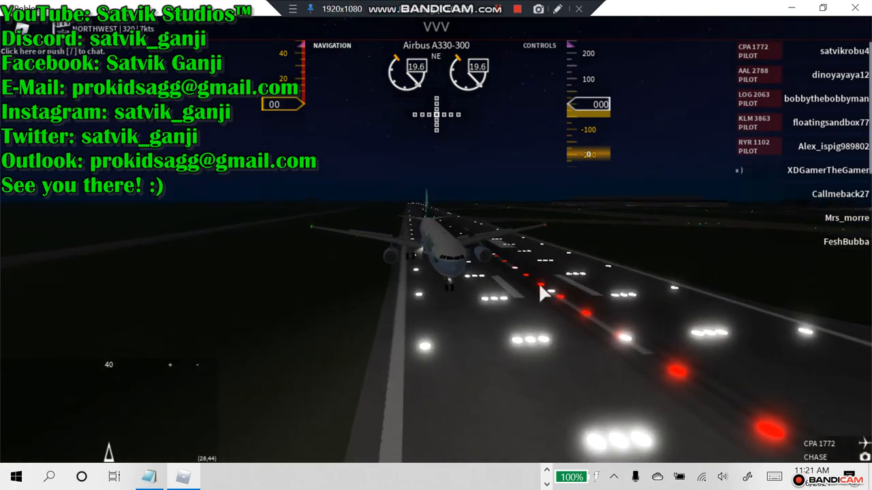
mouse_move(538, 199)
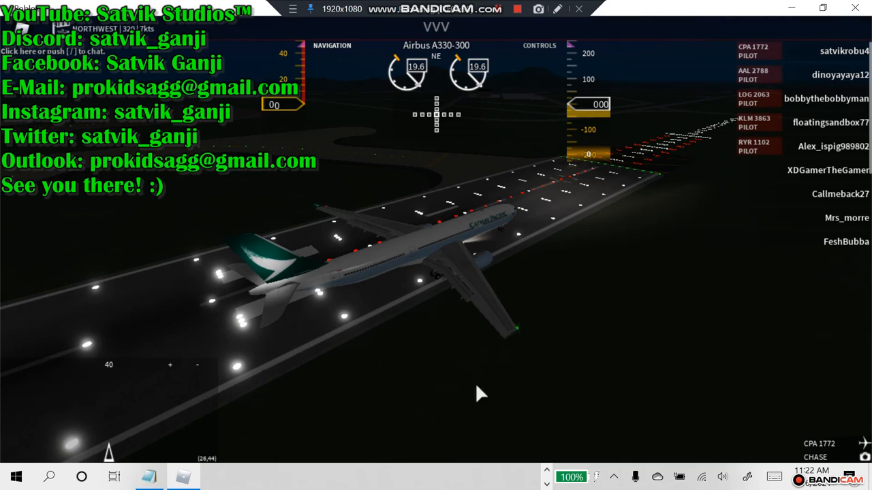
mouse_move(547, 348)
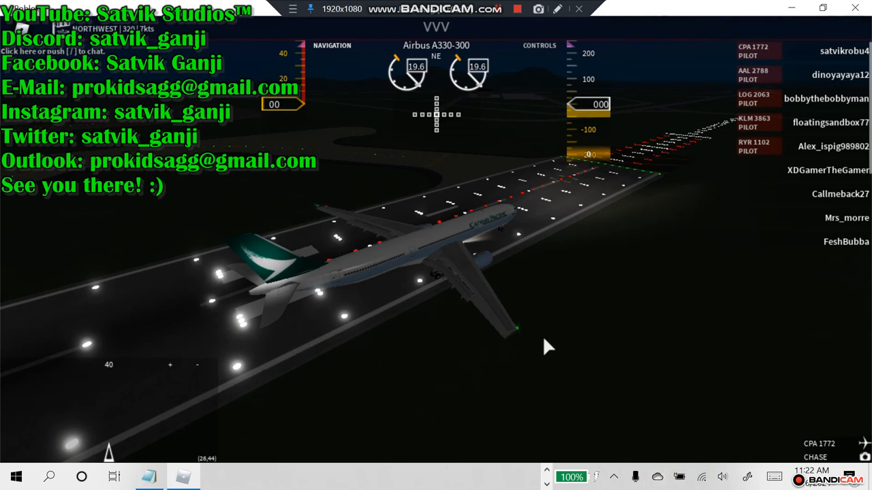